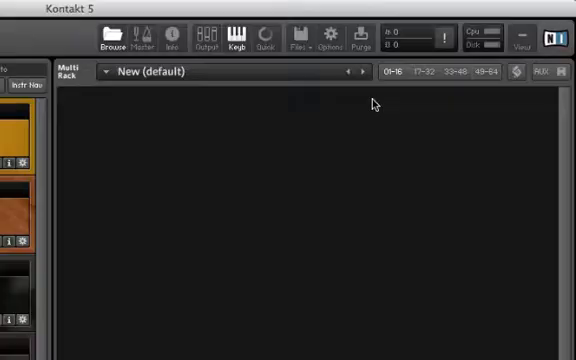
# Step: Load the A DRUMS1.nki instrument from the My Instruments folder via Files > Load
pyautogui.click(301, 38)
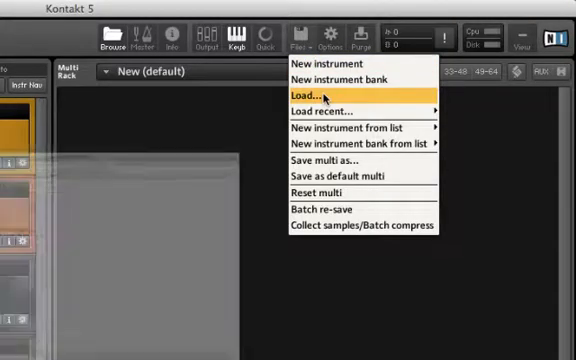
pyautogui.click(306, 93)
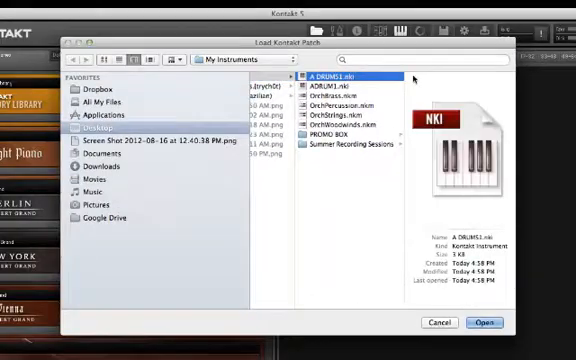
pyautogui.click(488, 322)
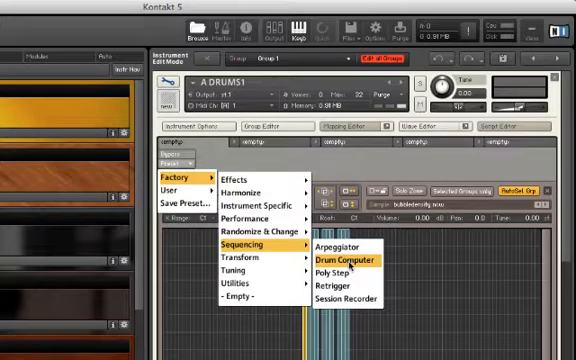
# Step: Choose the factory Sequencing preset Drum Computer for A DRUMS1's first script slot
pyautogui.click(341, 261)
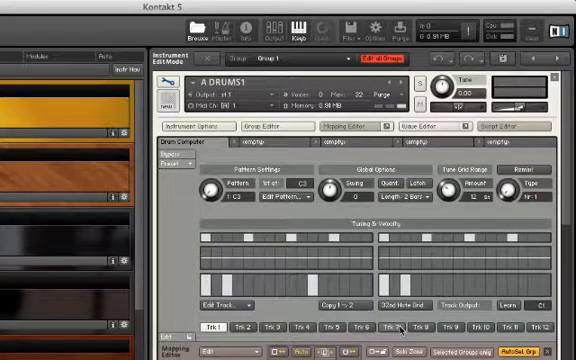